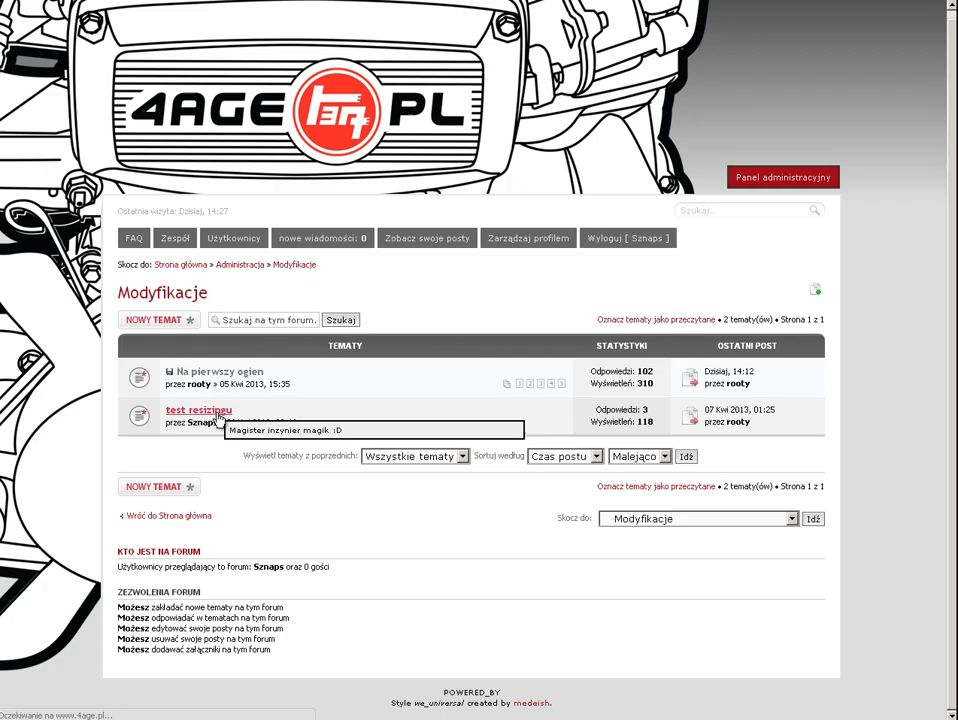
View the 'test resizingu' forum thread and scroll to the post with the scaled-down white car photo.
{"action": "left_click", "coordinate": [198, 410]}
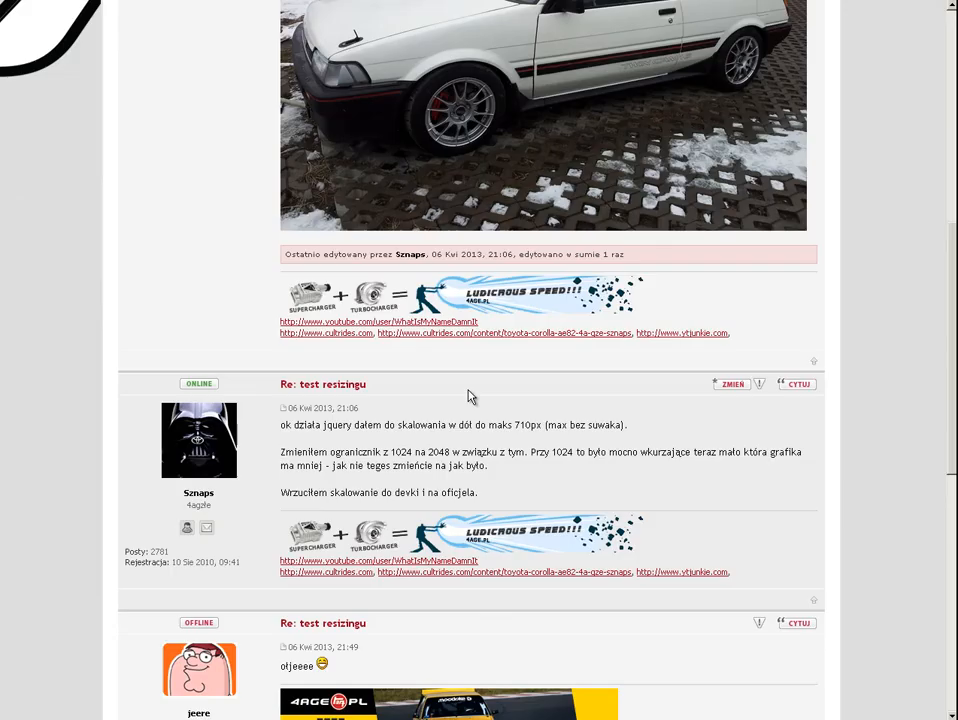
{"action": "scroll", "scroll_direction": "down", "scroll_amount": 3}
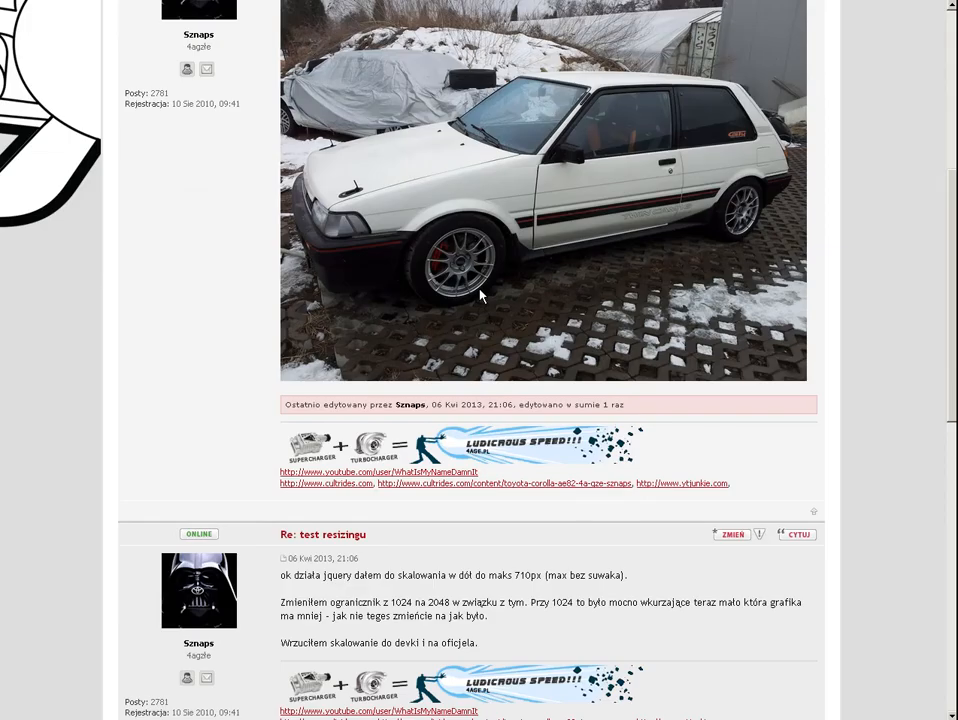
{"action": "mouse_move", "coordinate": [488, 224]}
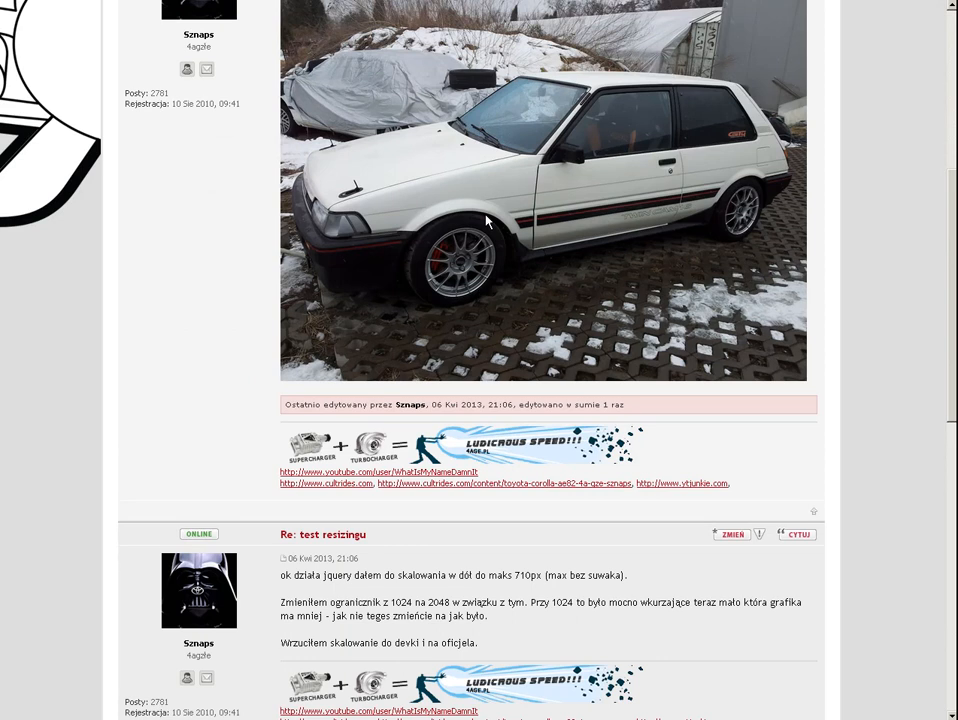
{"action": "right_click", "coordinate": [490, 220]}
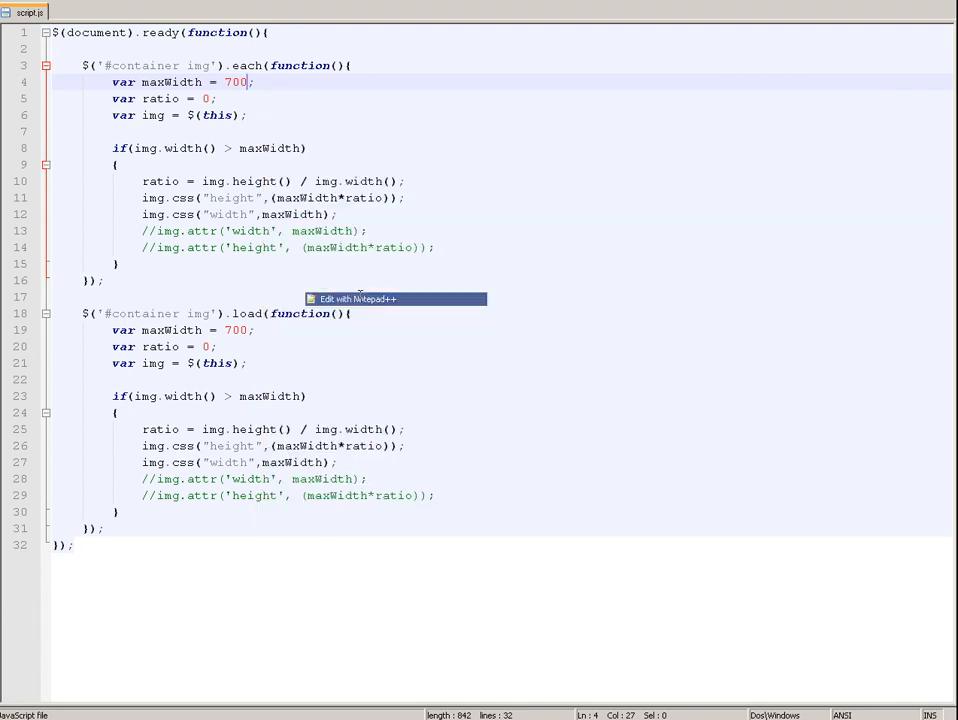
Show script.js with the jQuery each() and load() handlers limiting #container images to maxWidth 700.
{"action": "left_click", "coordinate": [84, 12]}
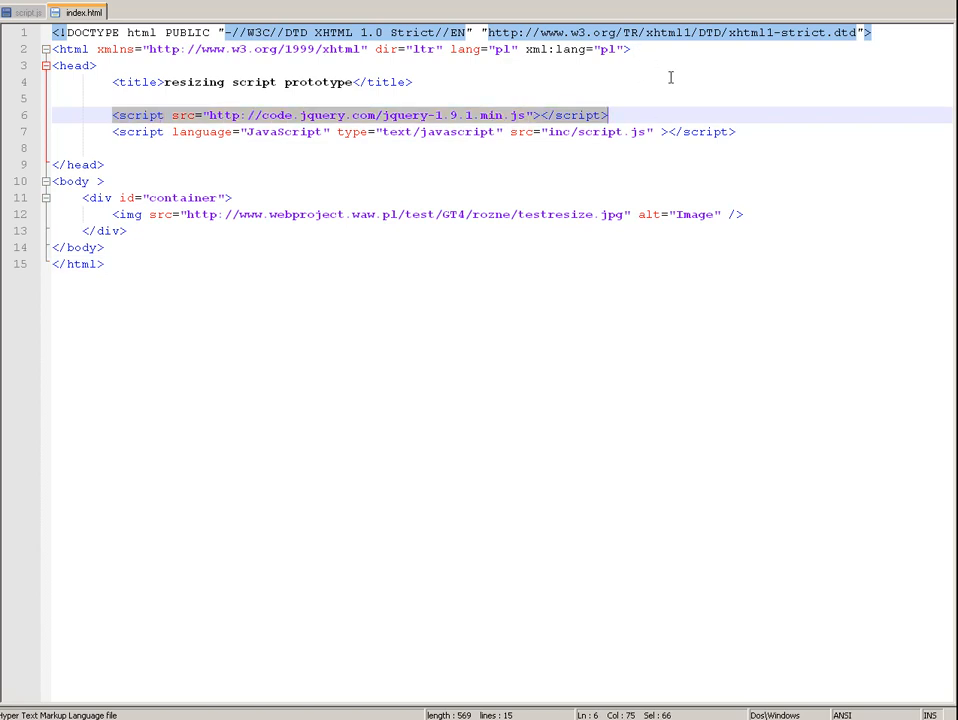
Show index.html with the jQuery 1.9.1 and script.js includes and the img inside div#container, then return to script.js.
{"action": "left_click", "coordinate": [126, 96]}
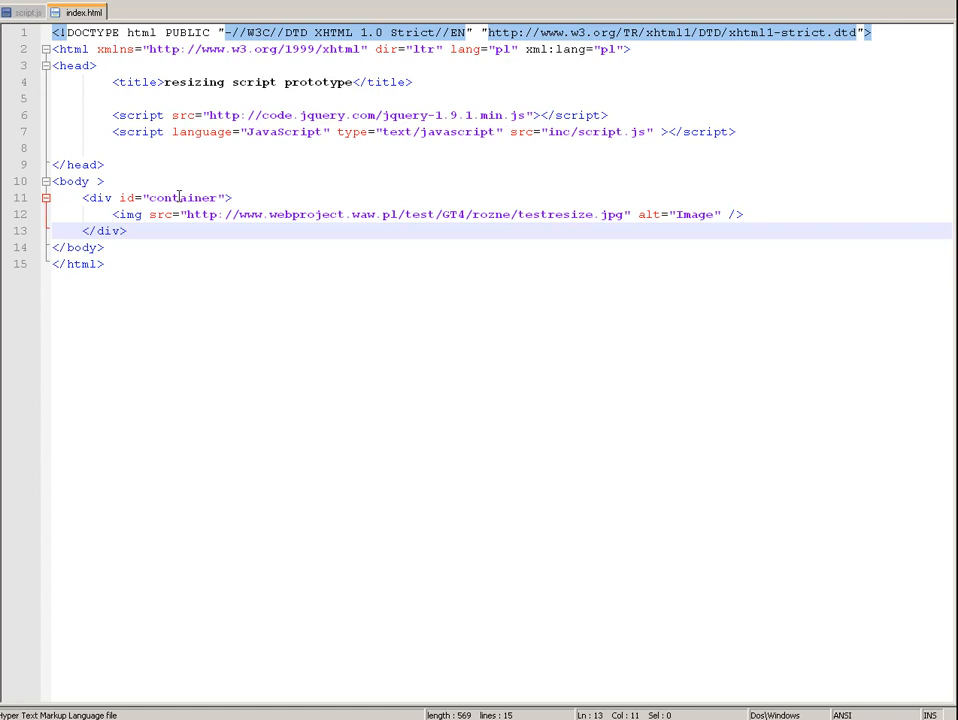
{"action": "mouse_move", "coordinate": [168, 198]}
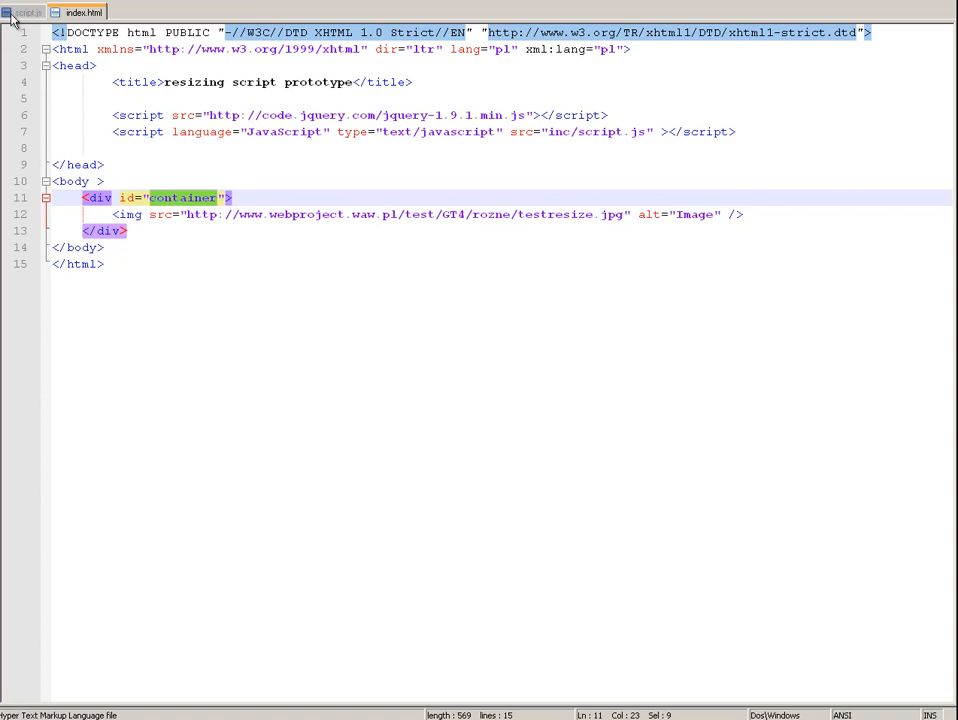
{"action": "left_click", "coordinate": [24, 12]}
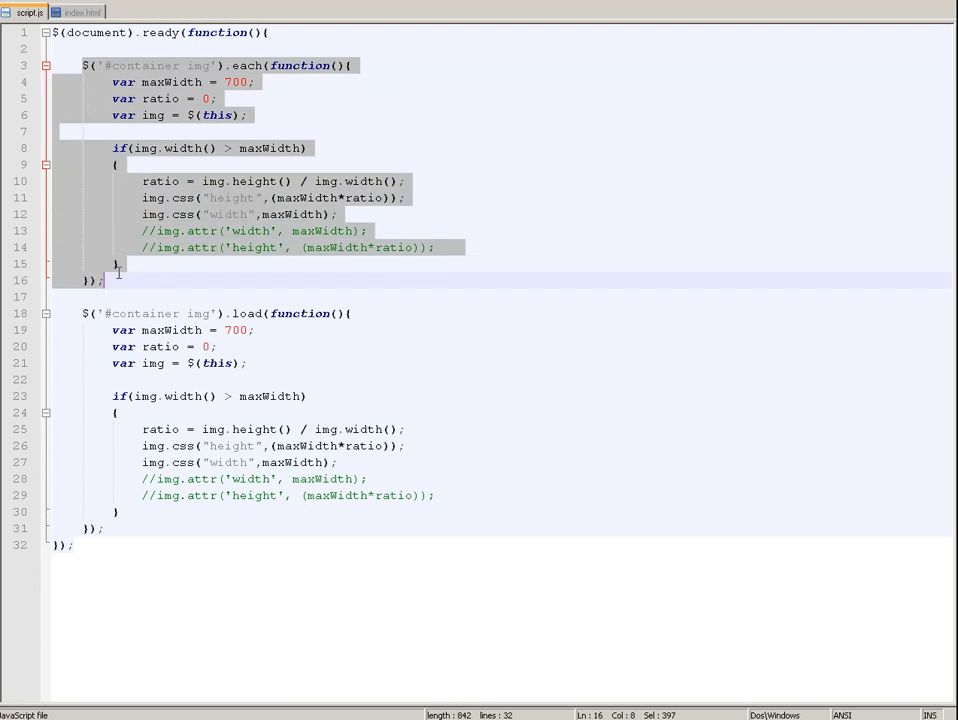
{"action": "mouse_move", "coordinate": [180, 212]}
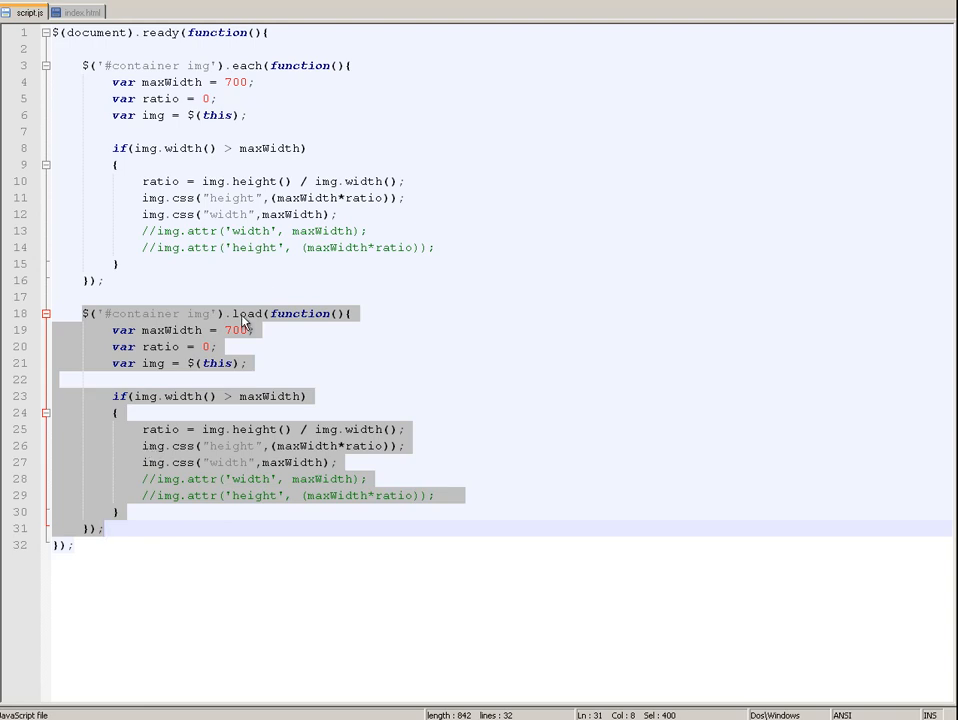
Select the load() handler block for '#container img' to review its width-limiting logic.
{"action": "double_click", "coordinate": [248, 312]}
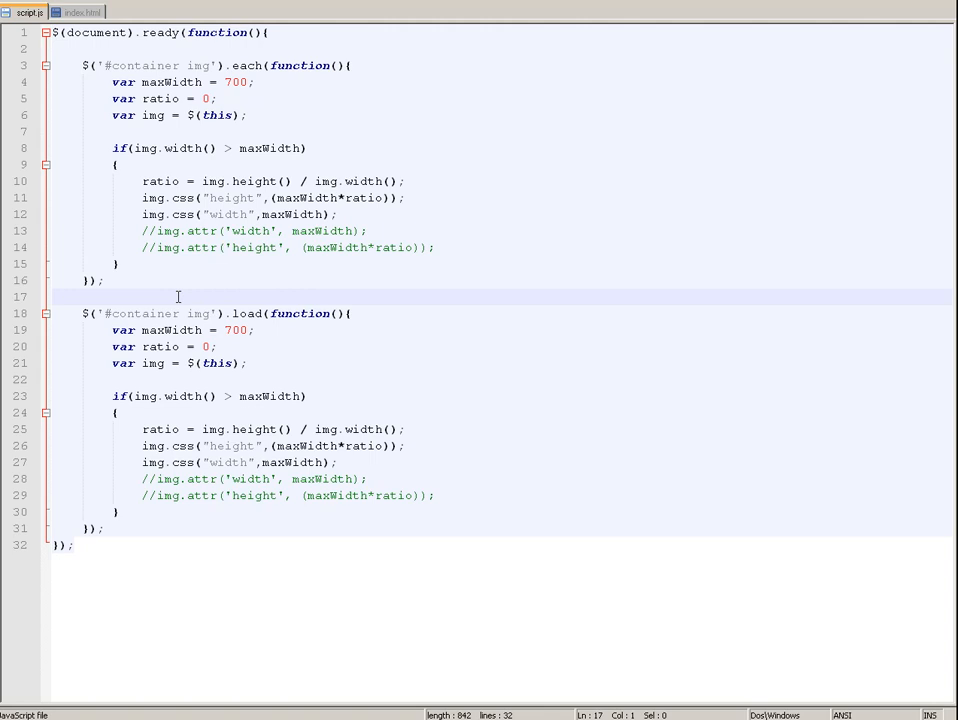
{"action": "mouse_move", "coordinate": [160, 248]}
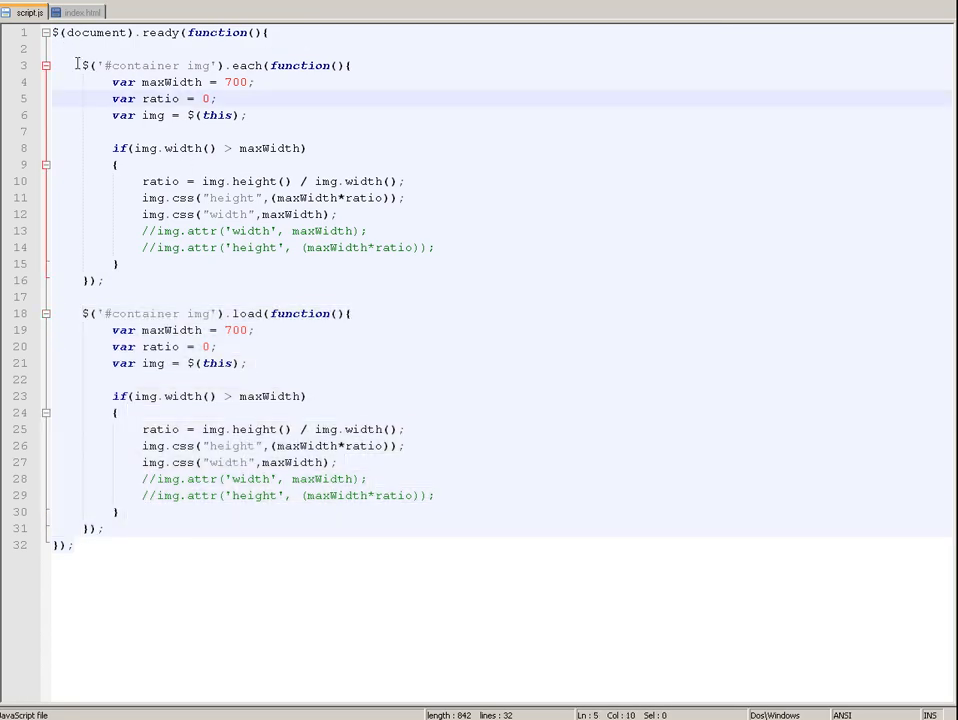
{"action": "left_click_drag", "start_coordinate": [78, 64], "coordinate": [150, 278]}
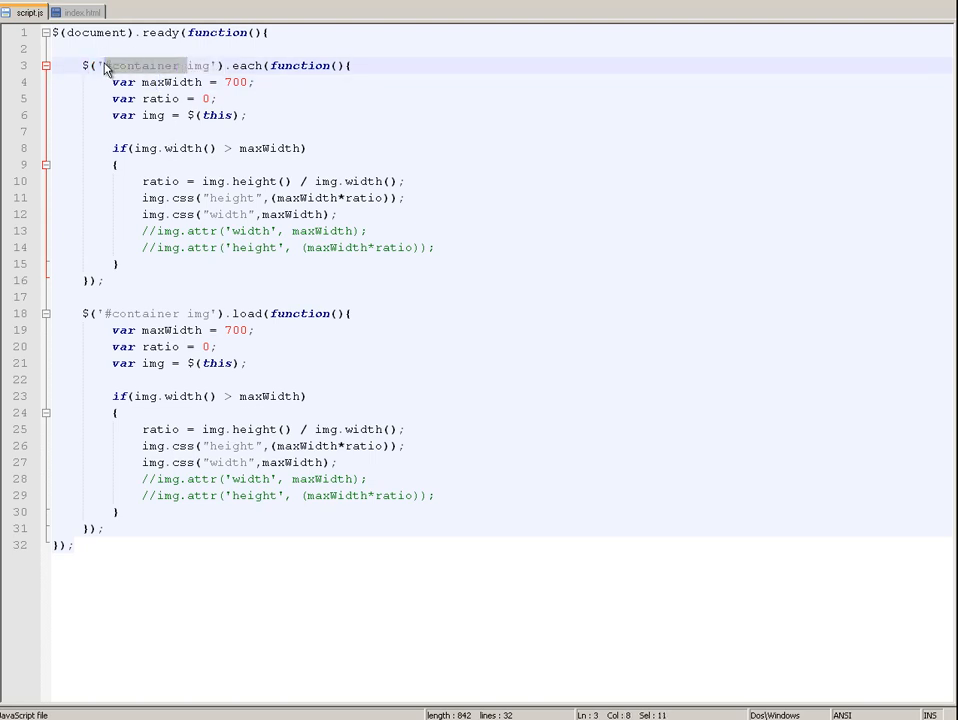
{"action": "type", "text": "img"}
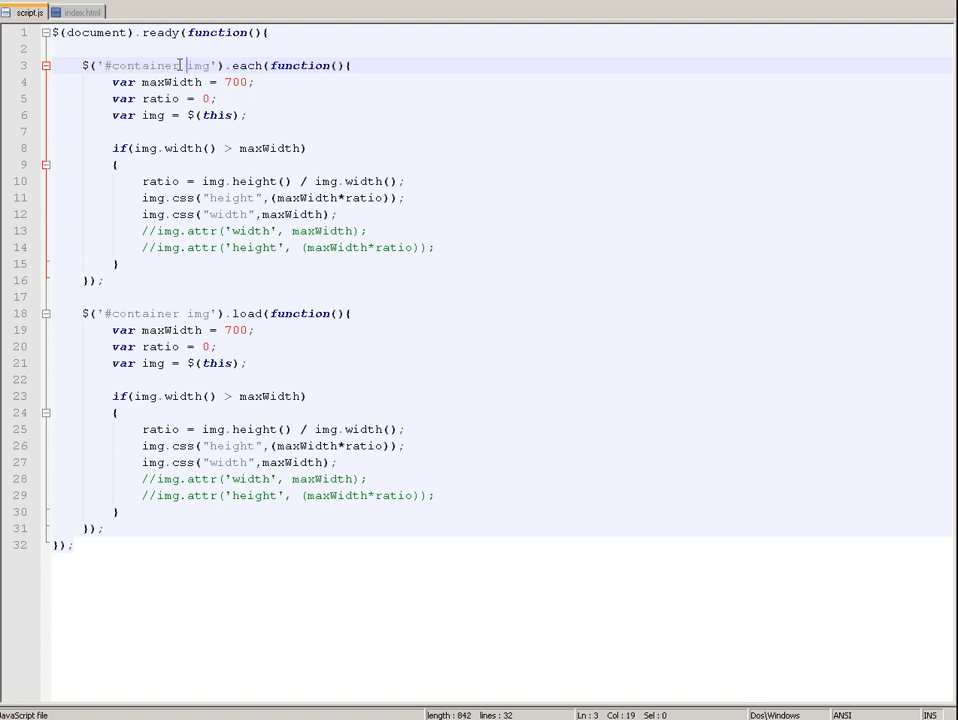
{"action": "double_click", "coordinate": [144, 64]}
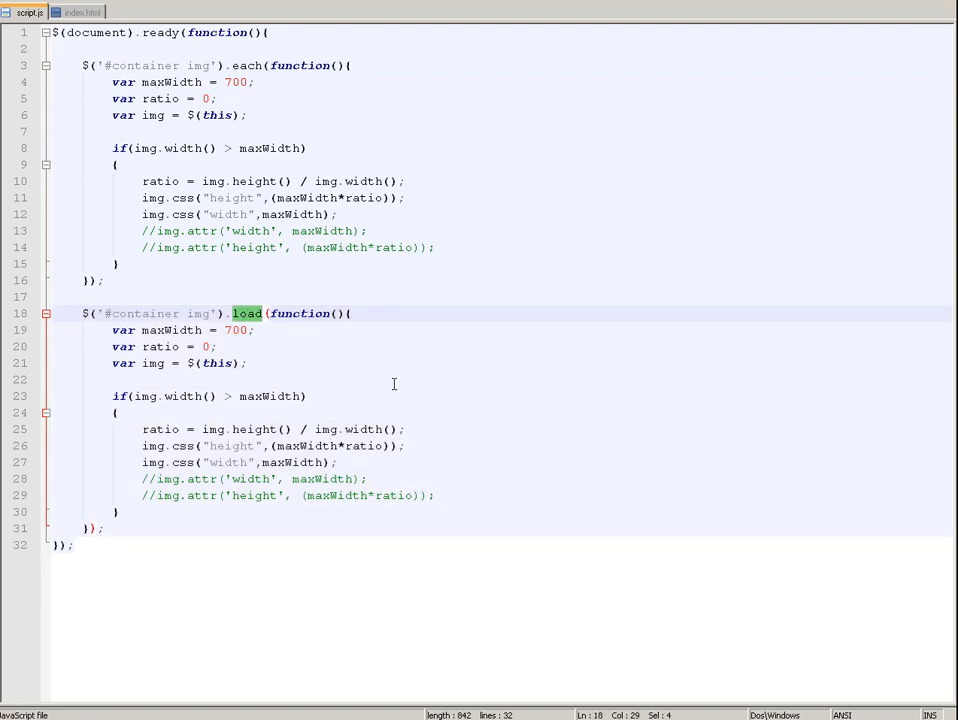
{"action": "mouse_move", "coordinate": [264, 162]}
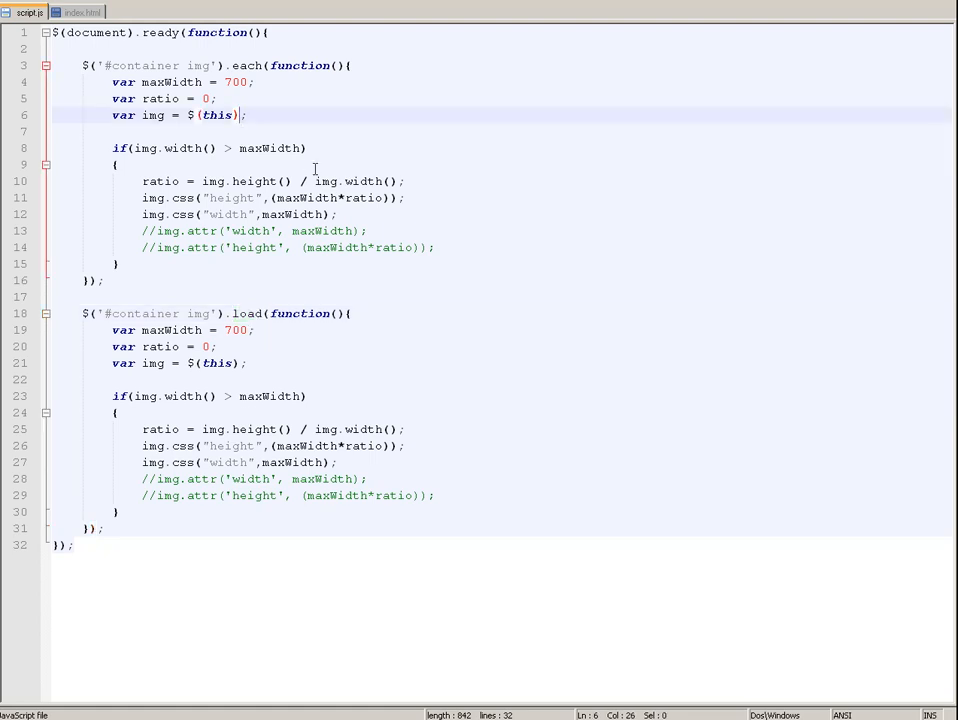
{"action": "mouse_move", "coordinate": [290, 96]}
{"action": "type", "text": "9"}
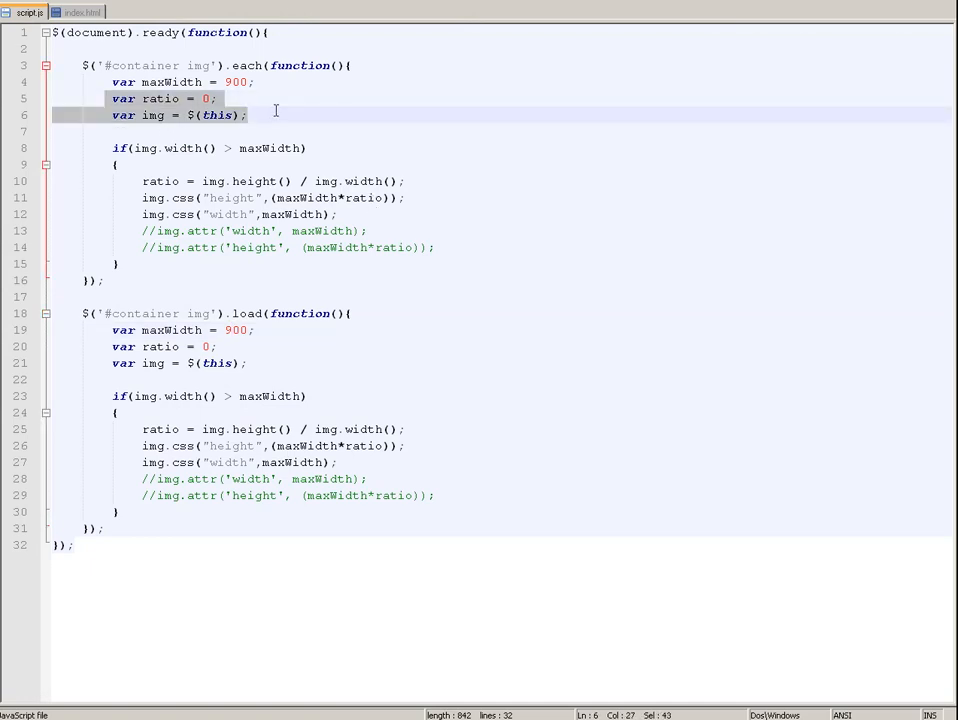
{"action": "double_click", "coordinate": [152, 114]}
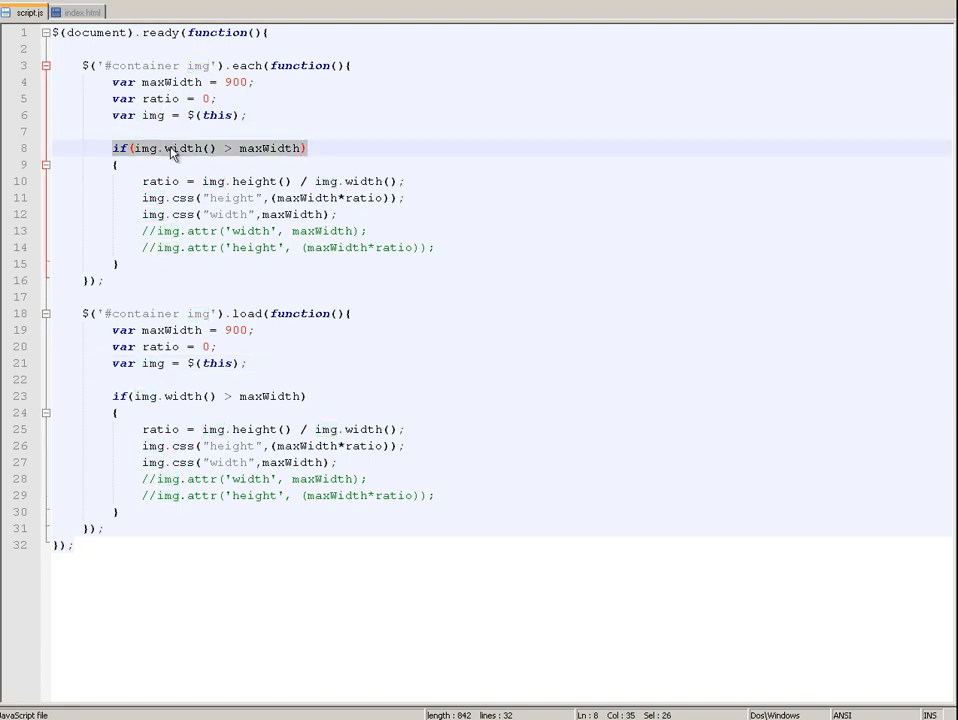
{"action": "double_click", "coordinate": [184, 148]}
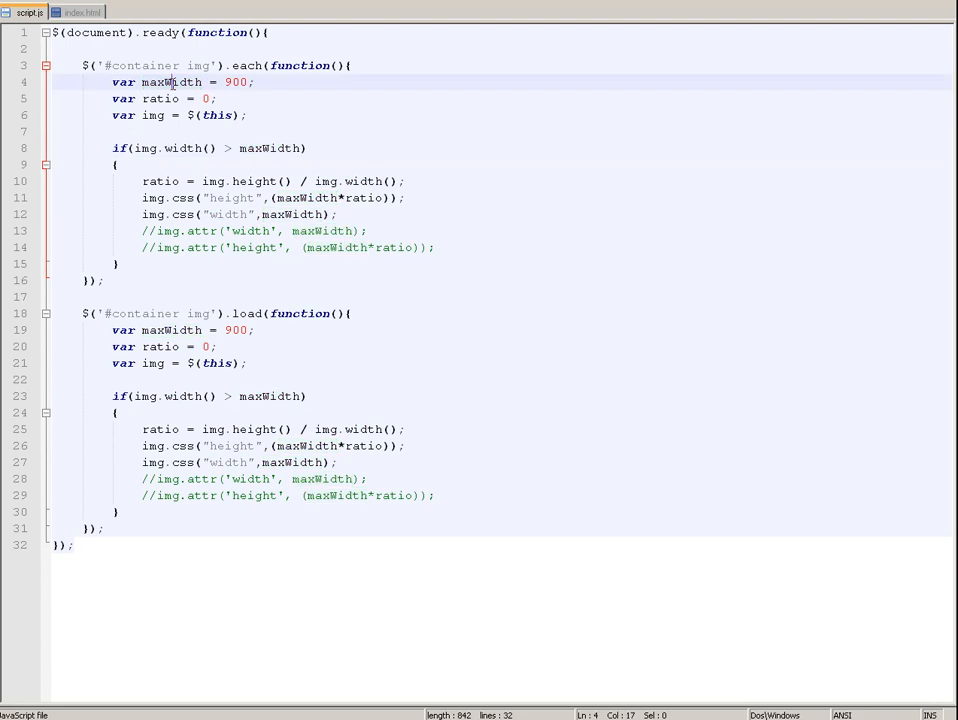
{"action": "left_click", "coordinate": [144, 180]}
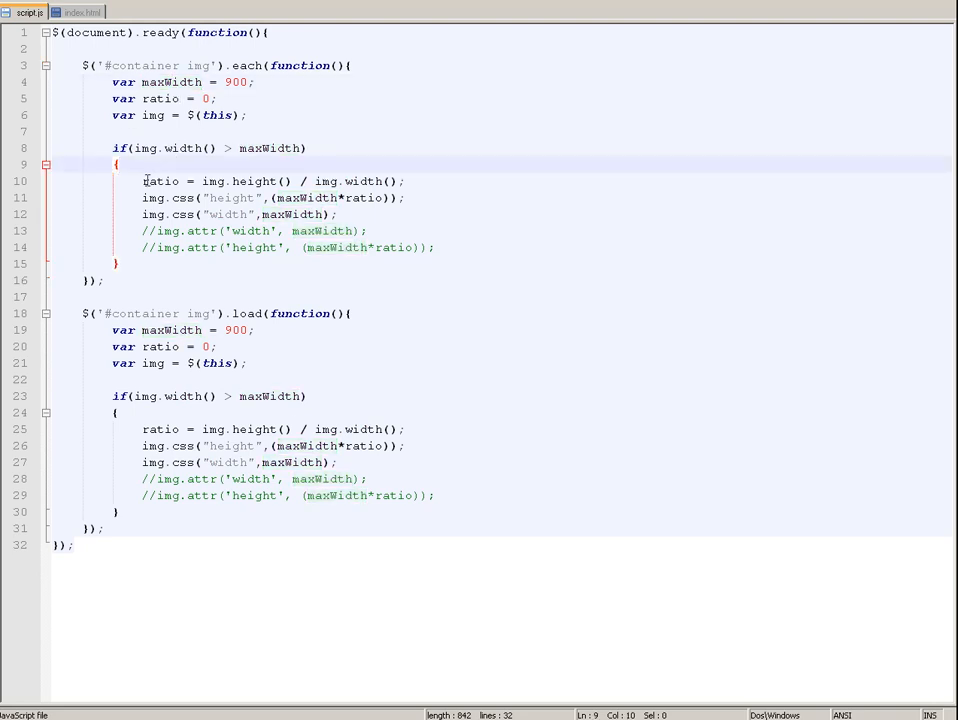
{"action": "double_click", "coordinate": [160, 180]}
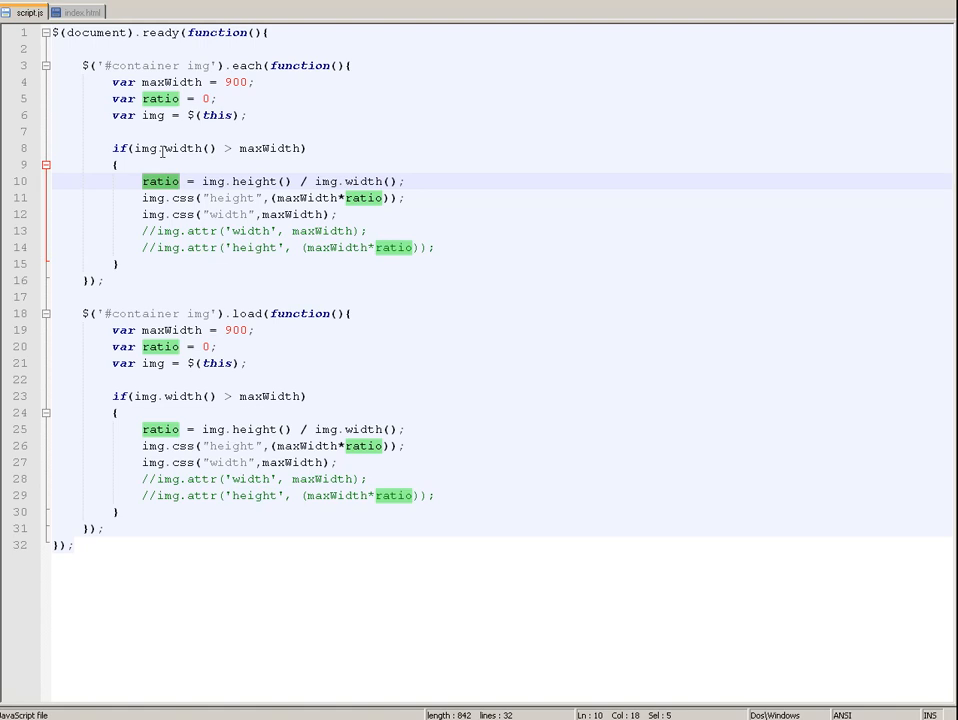
{"action": "left_click", "coordinate": [144, 232]}
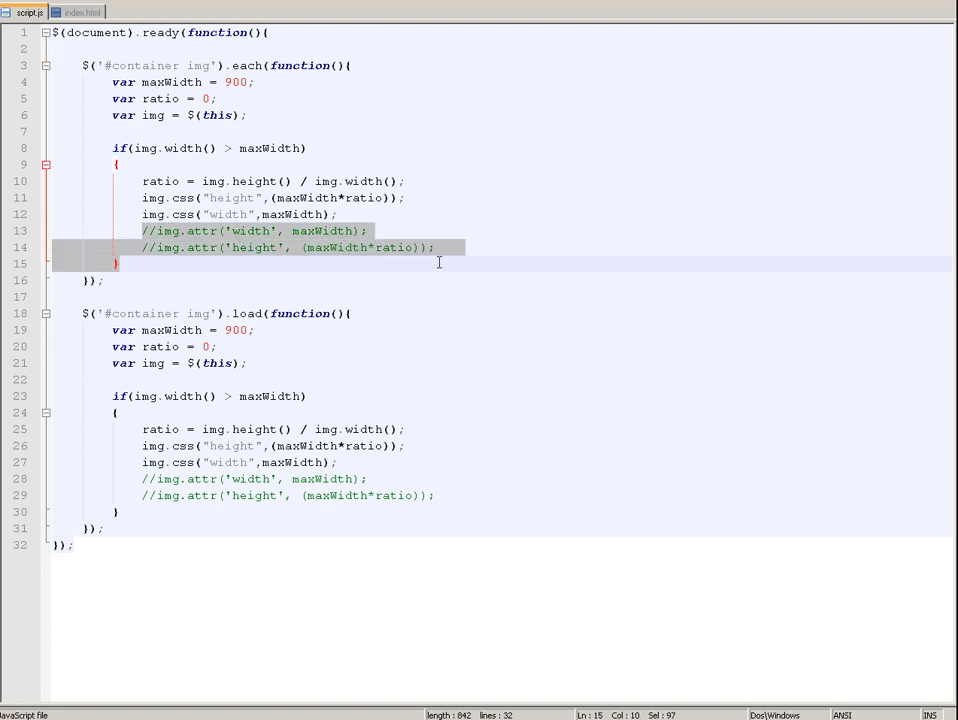
{"action": "left_click", "coordinate": [470, 248]}
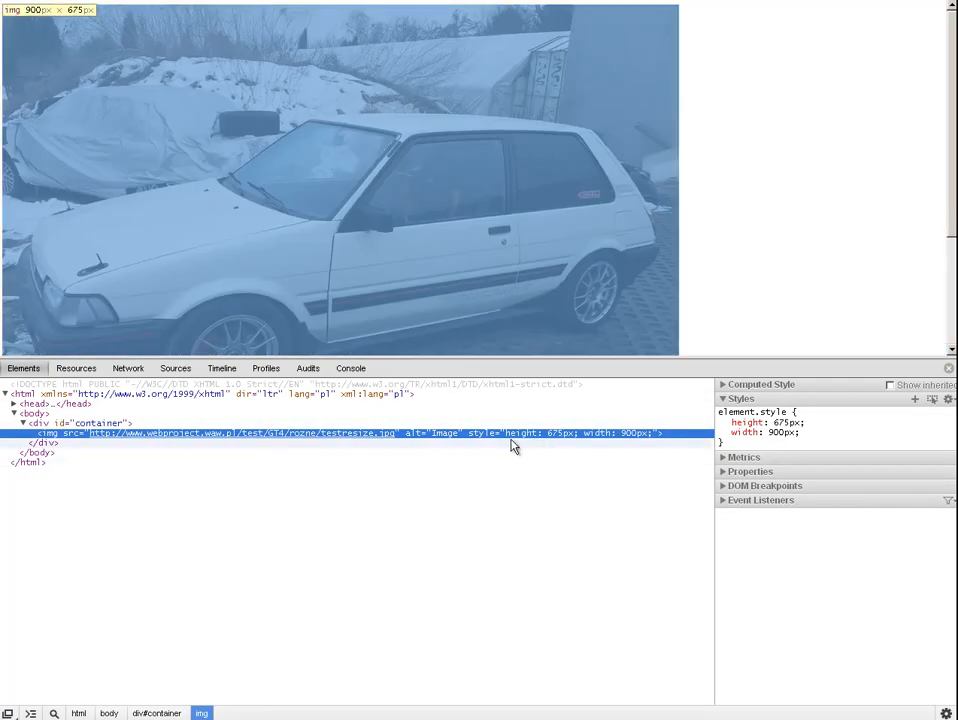
{"action": "left_click", "coordinate": [68, 422]}
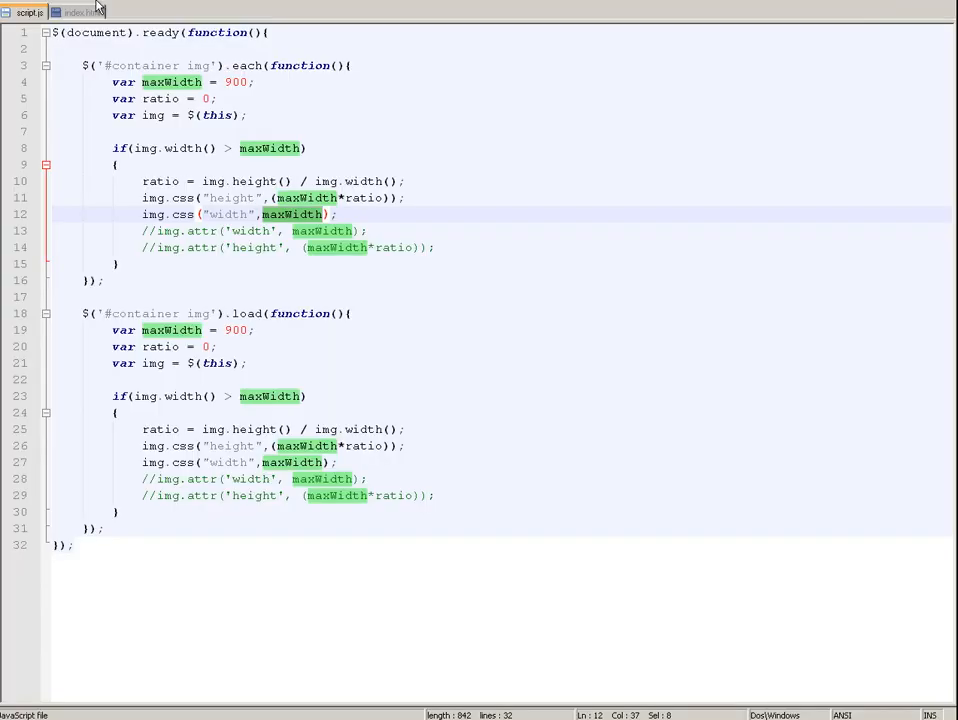
{"action": "left_click", "coordinate": [80, 12]}
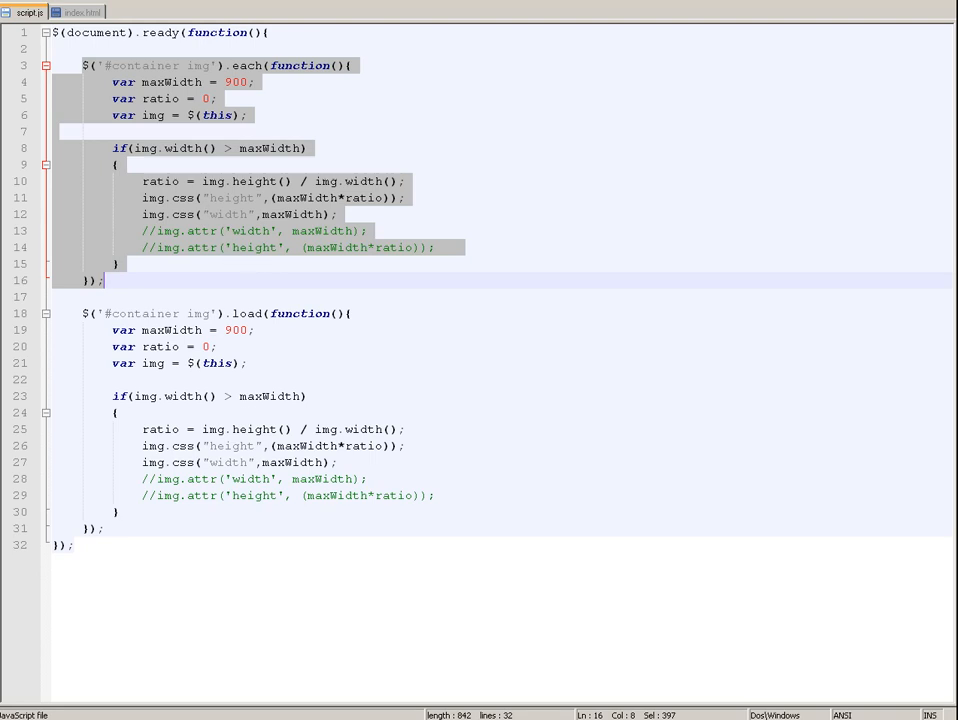
{"action": "left_click", "coordinate": [82, 12]}
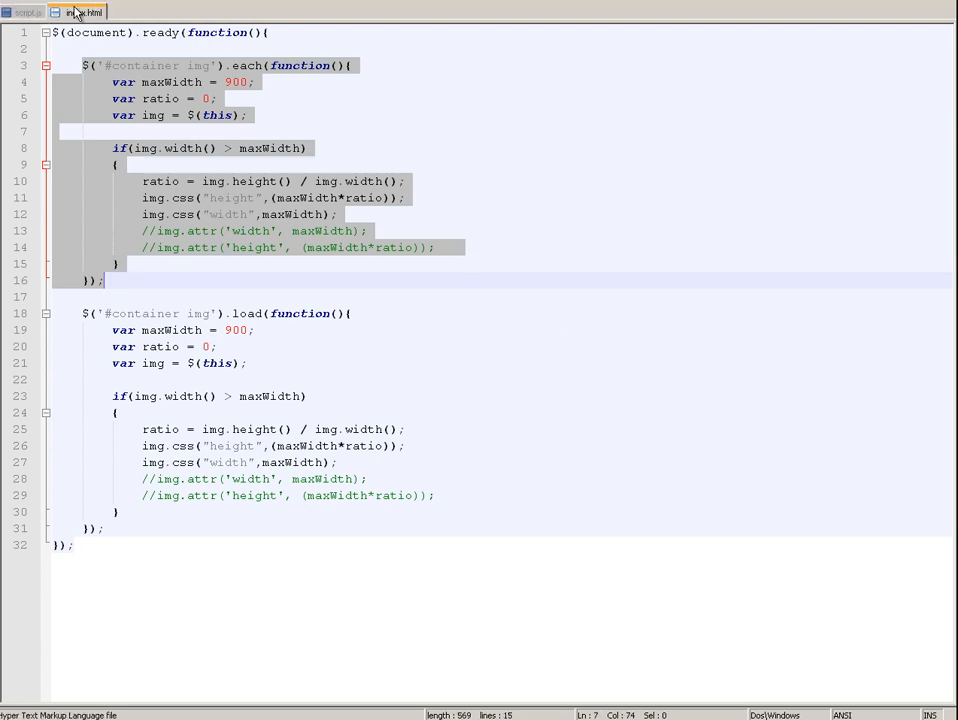
{"action": "left_click", "coordinate": [86, 12]}
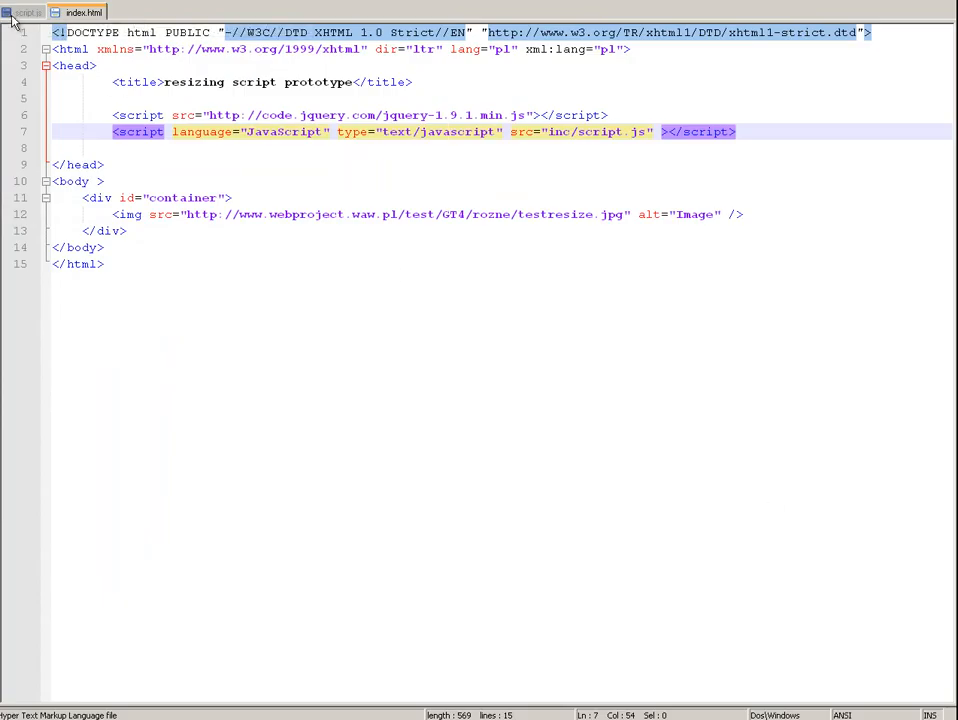
{"action": "left_click", "coordinate": [24, 12]}
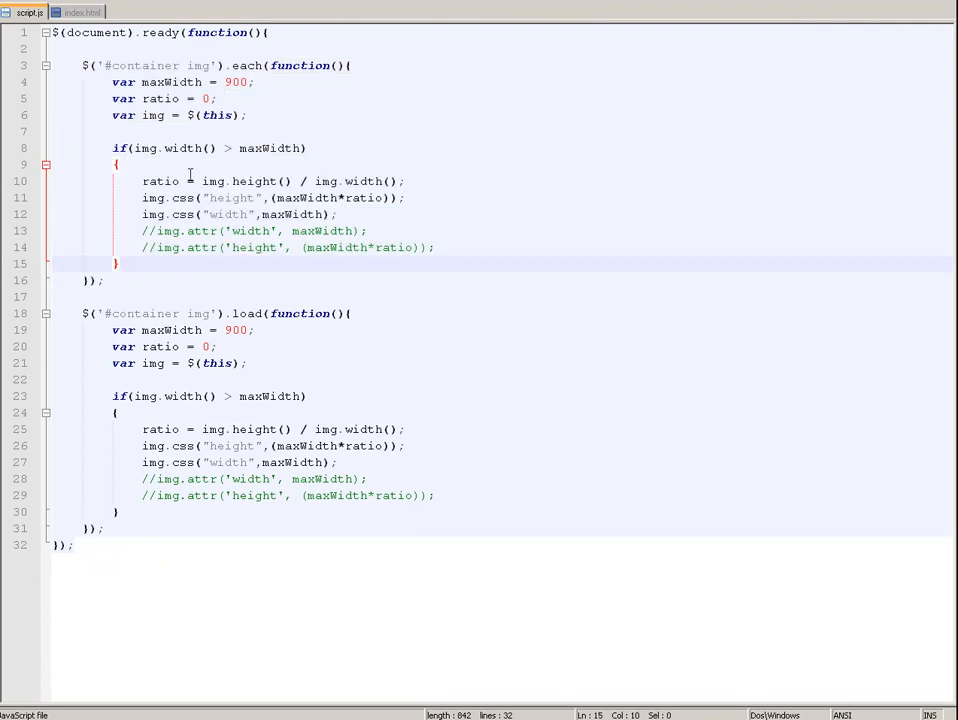
{"action": "double_click", "coordinate": [200, 64]}
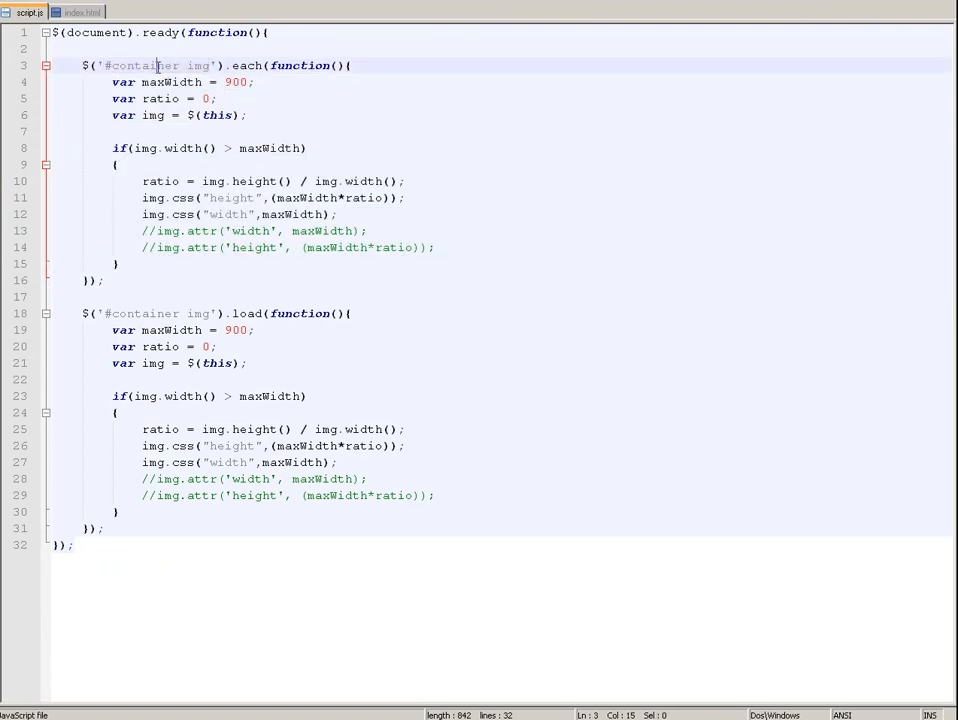
{"action": "double_click", "coordinate": [140, 64]}
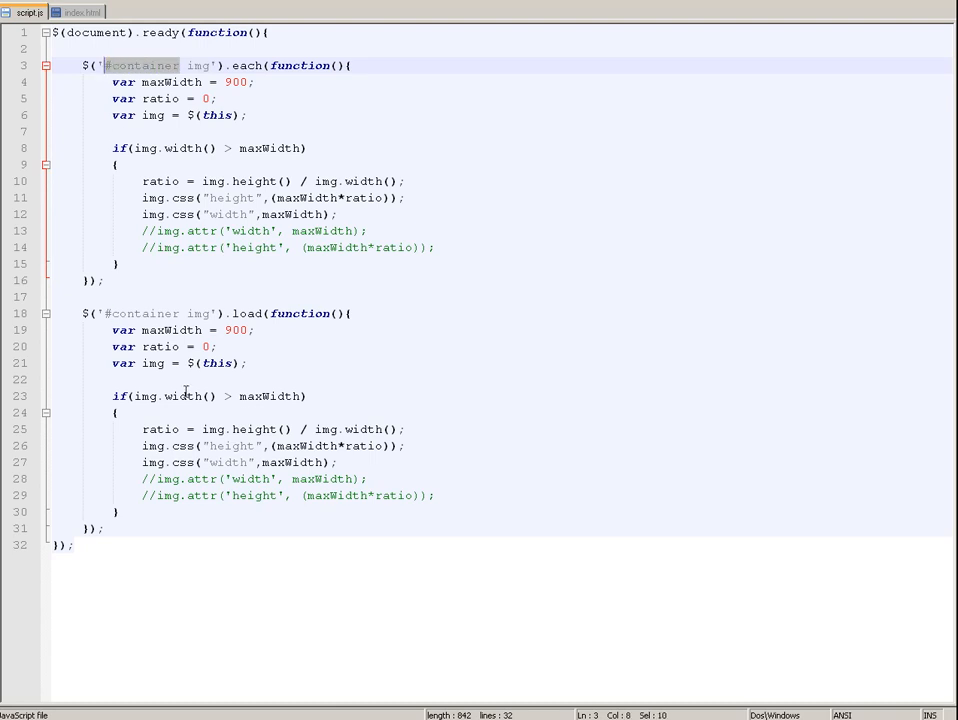
{"action": "double_click", "coordinate": [140, 312]}
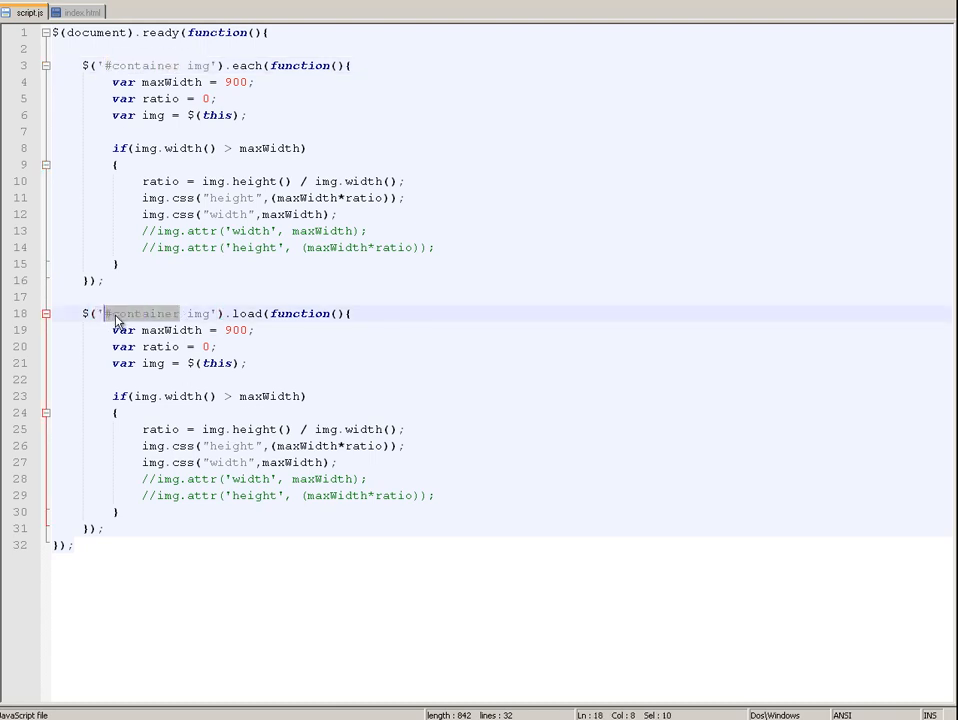